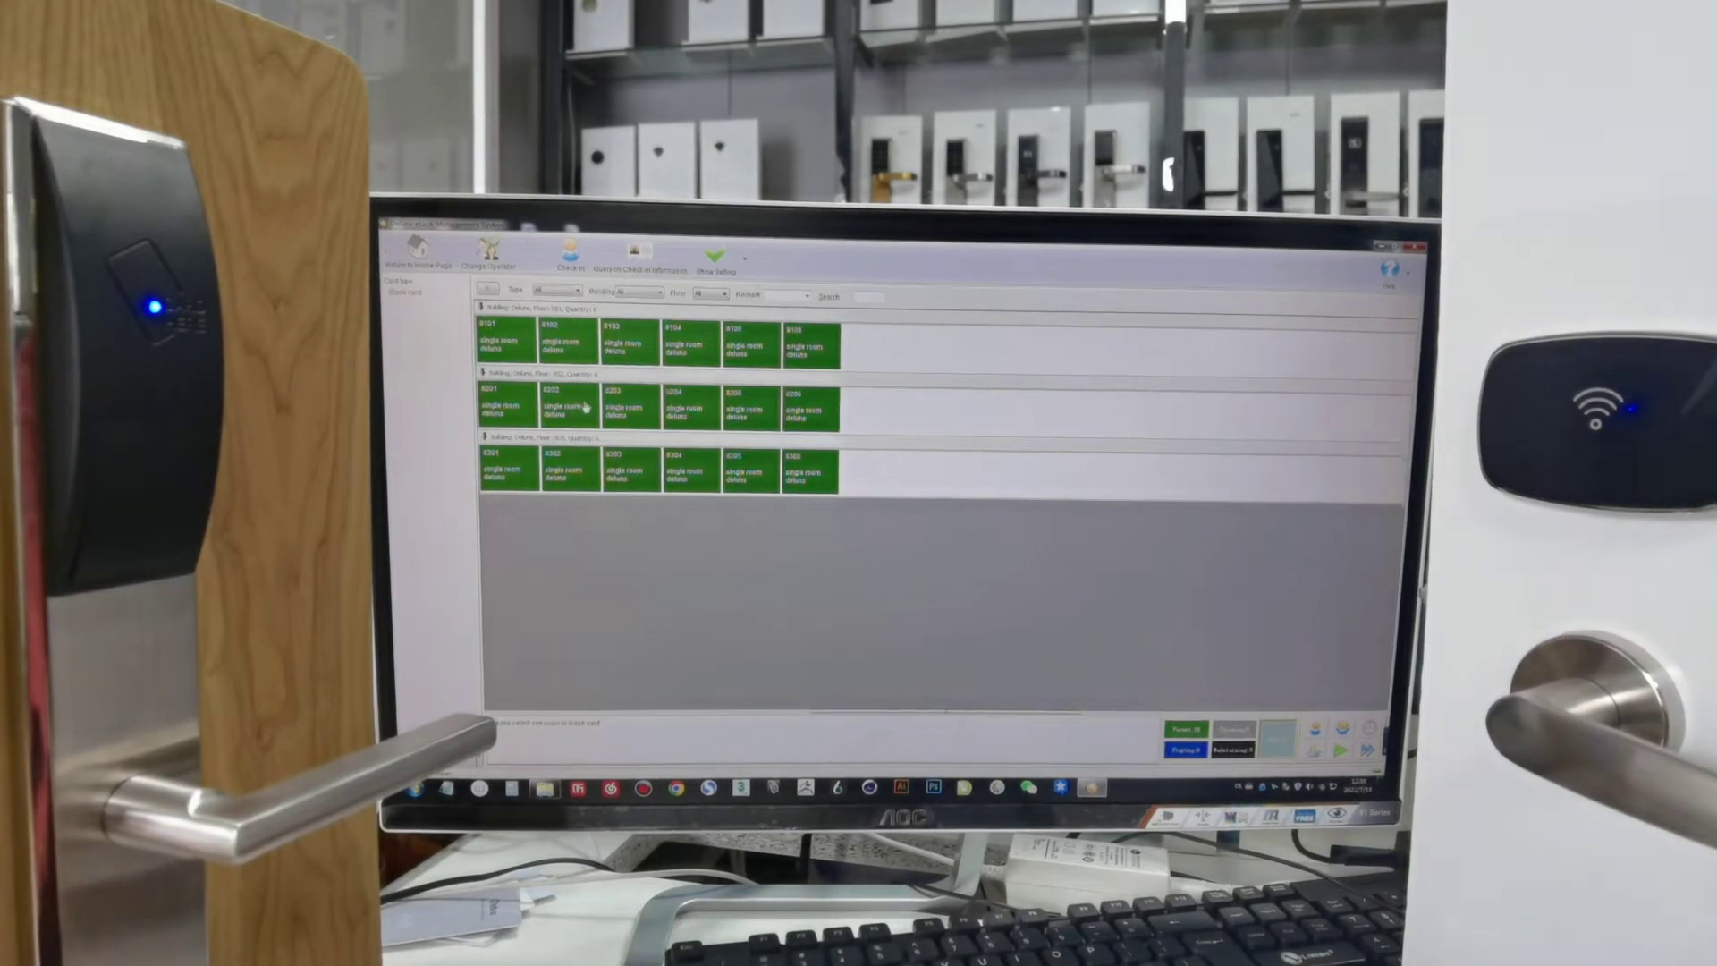
Bring up the Check In dialog for room 0202 from the room status grid.
{"action": "double_click", "coordinate": [567, 408]}
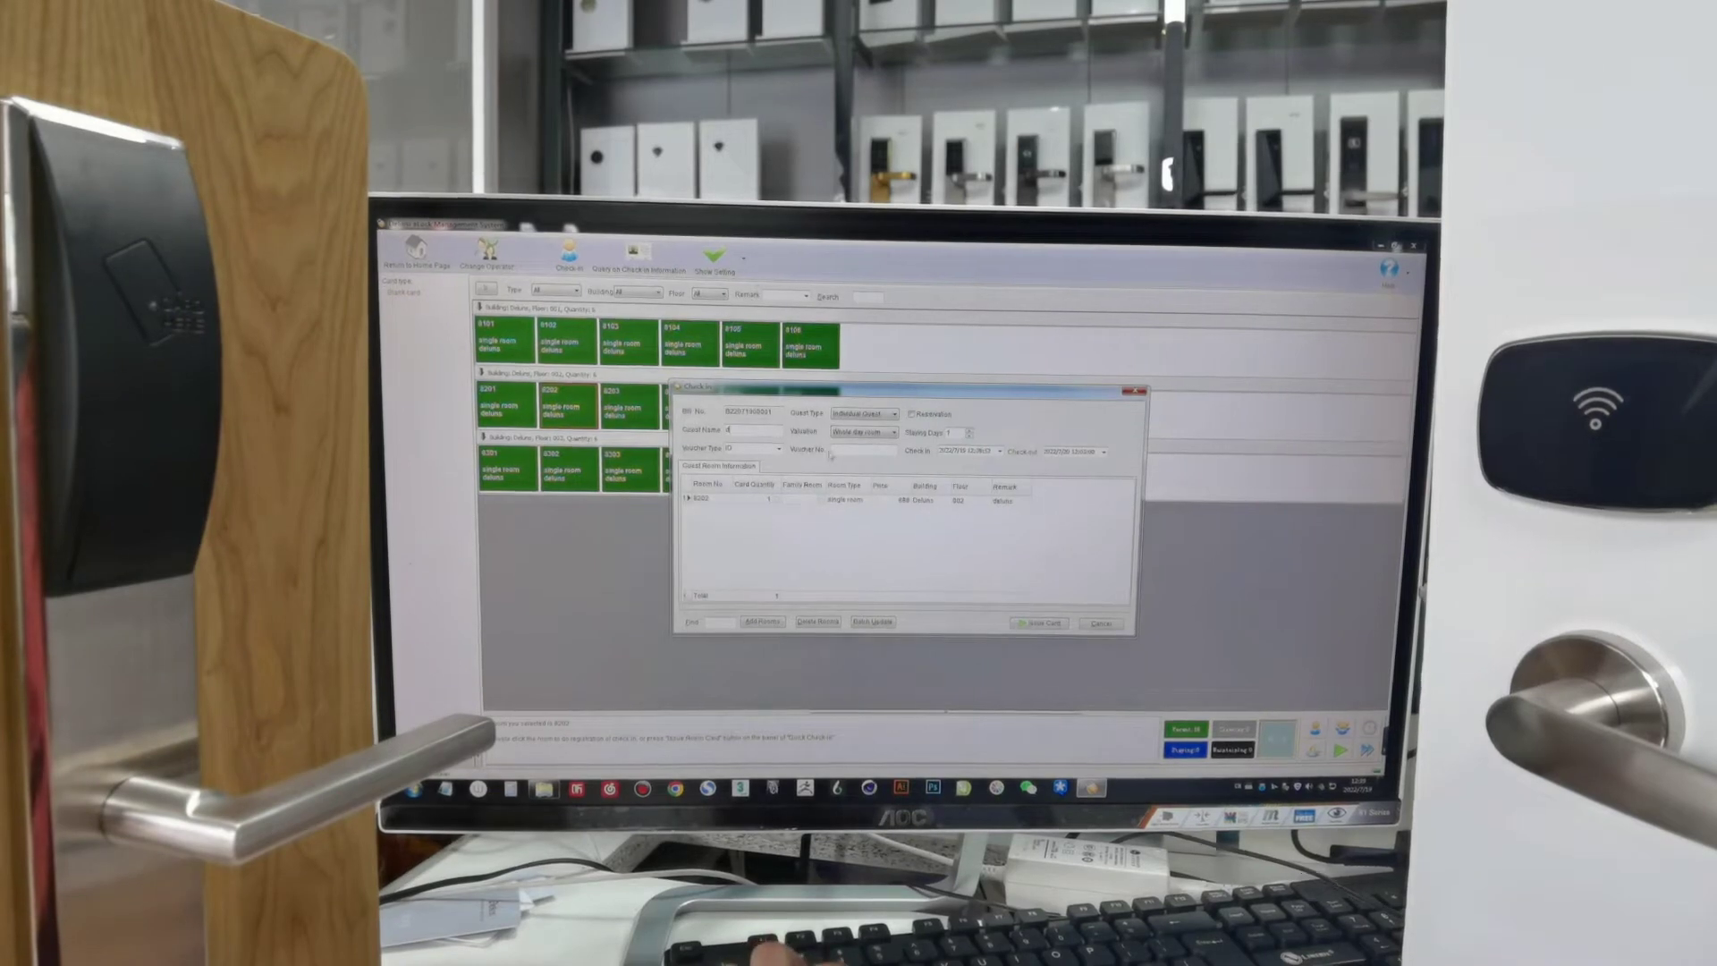
Issue the guest card so room 0202 becomes occupied.
{"action": "left_click", "coordinate": [1041, 620]}
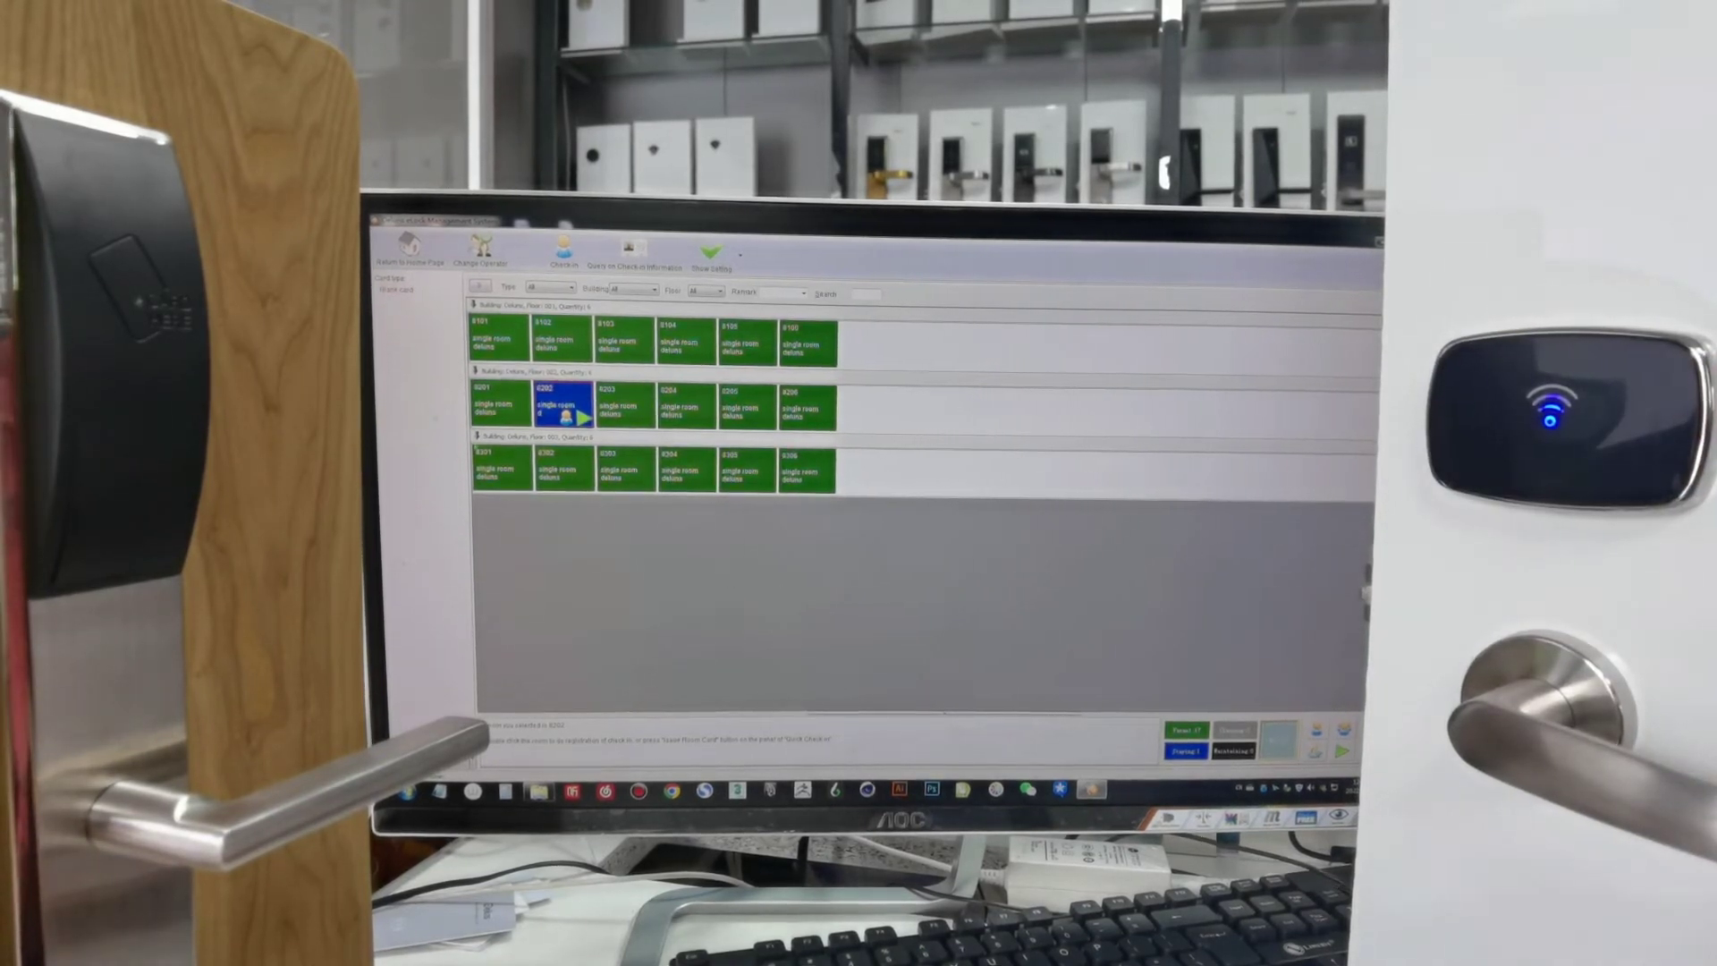
Return to the Home Page on the way to Room Information.
{"action": "left_click", "coordinate": [410, 252]}
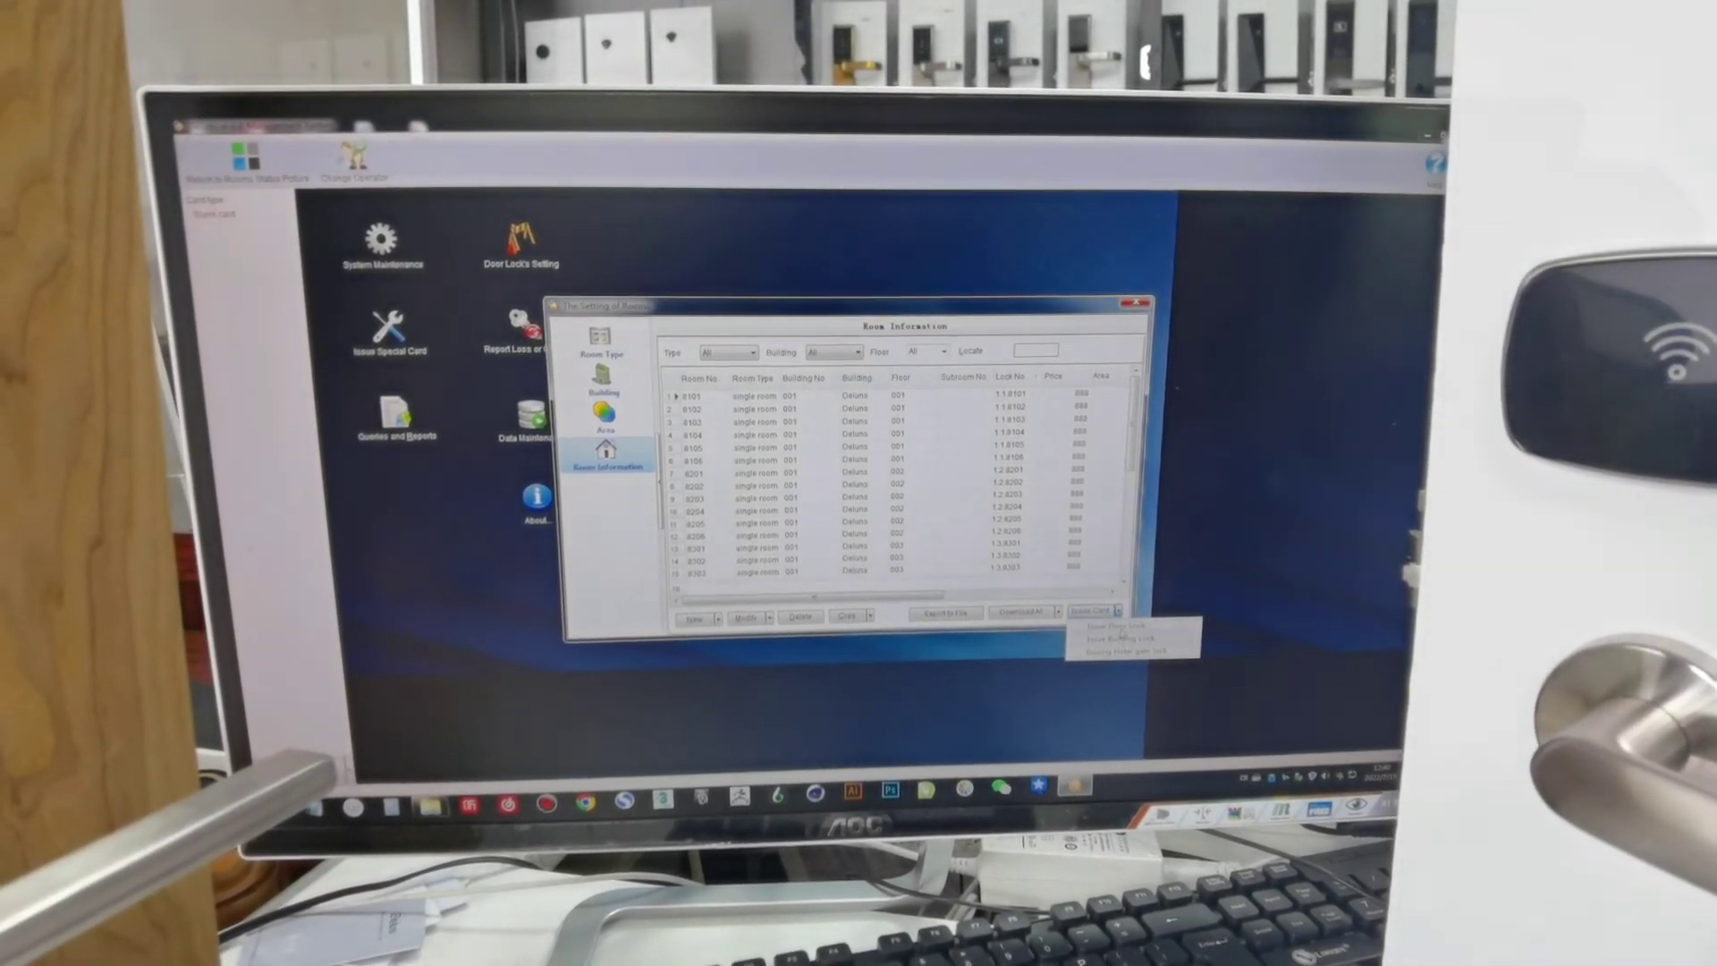
Issue a building/floor setup card for the selected Building Name and Floor.
{"action": "left_click", "coordinate": [1128, 637]}
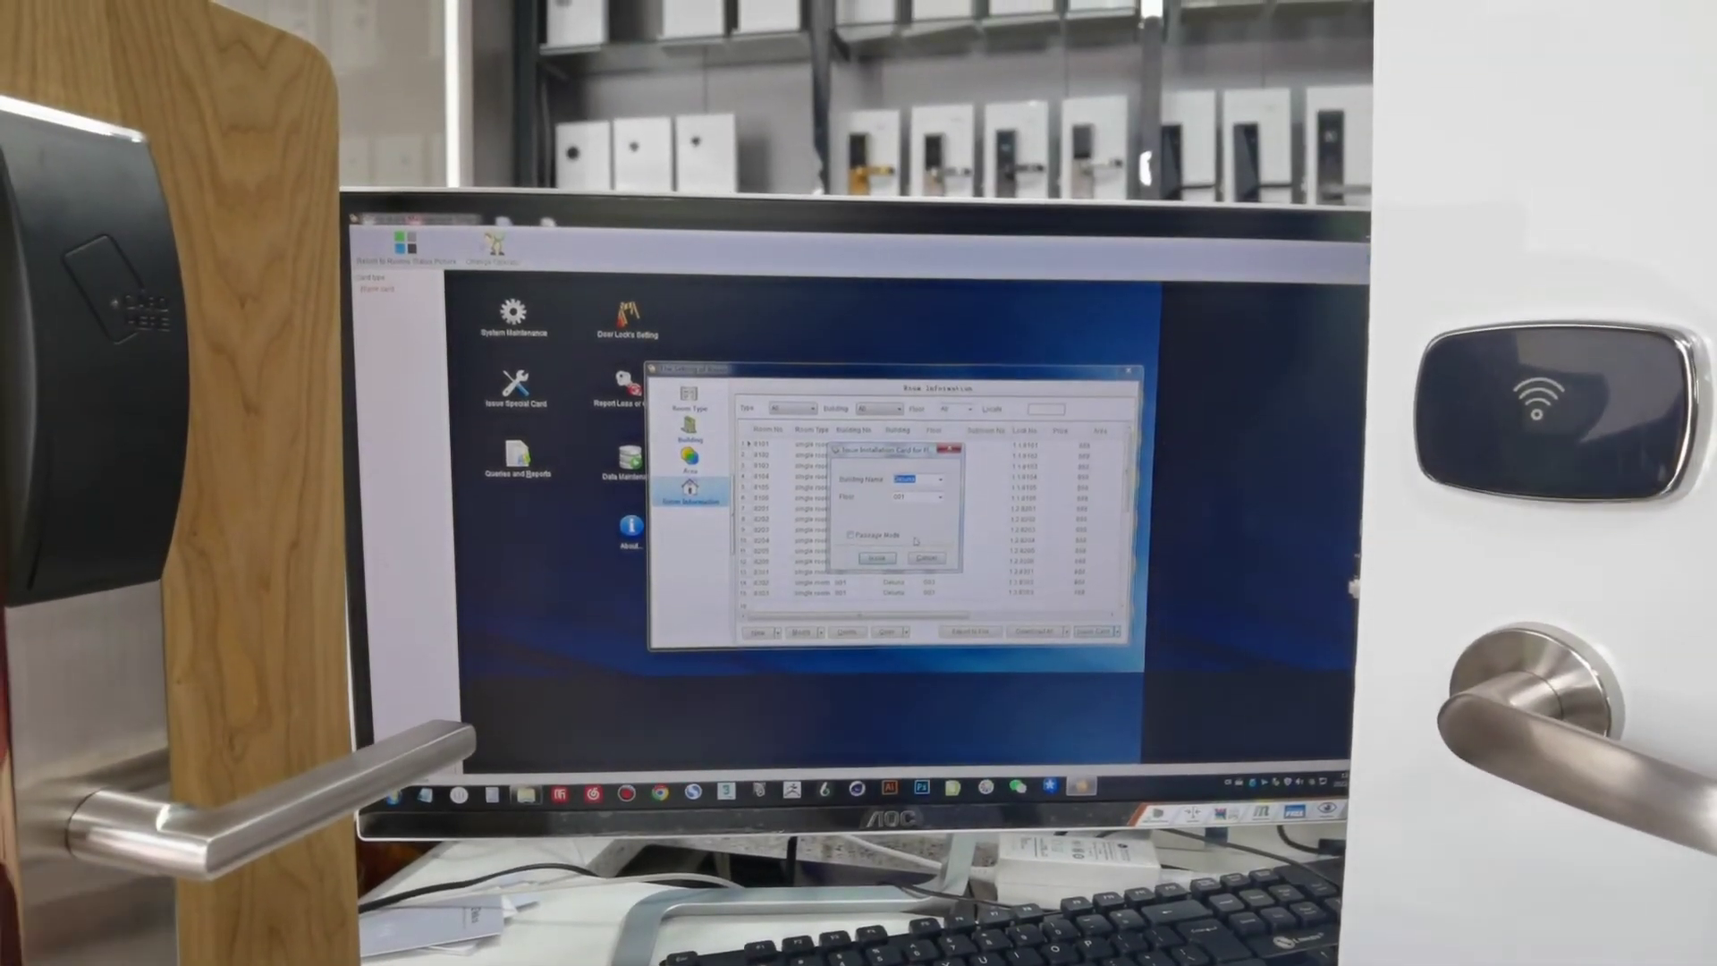
{"action": "left_click", "coordinate": [936, 495]}
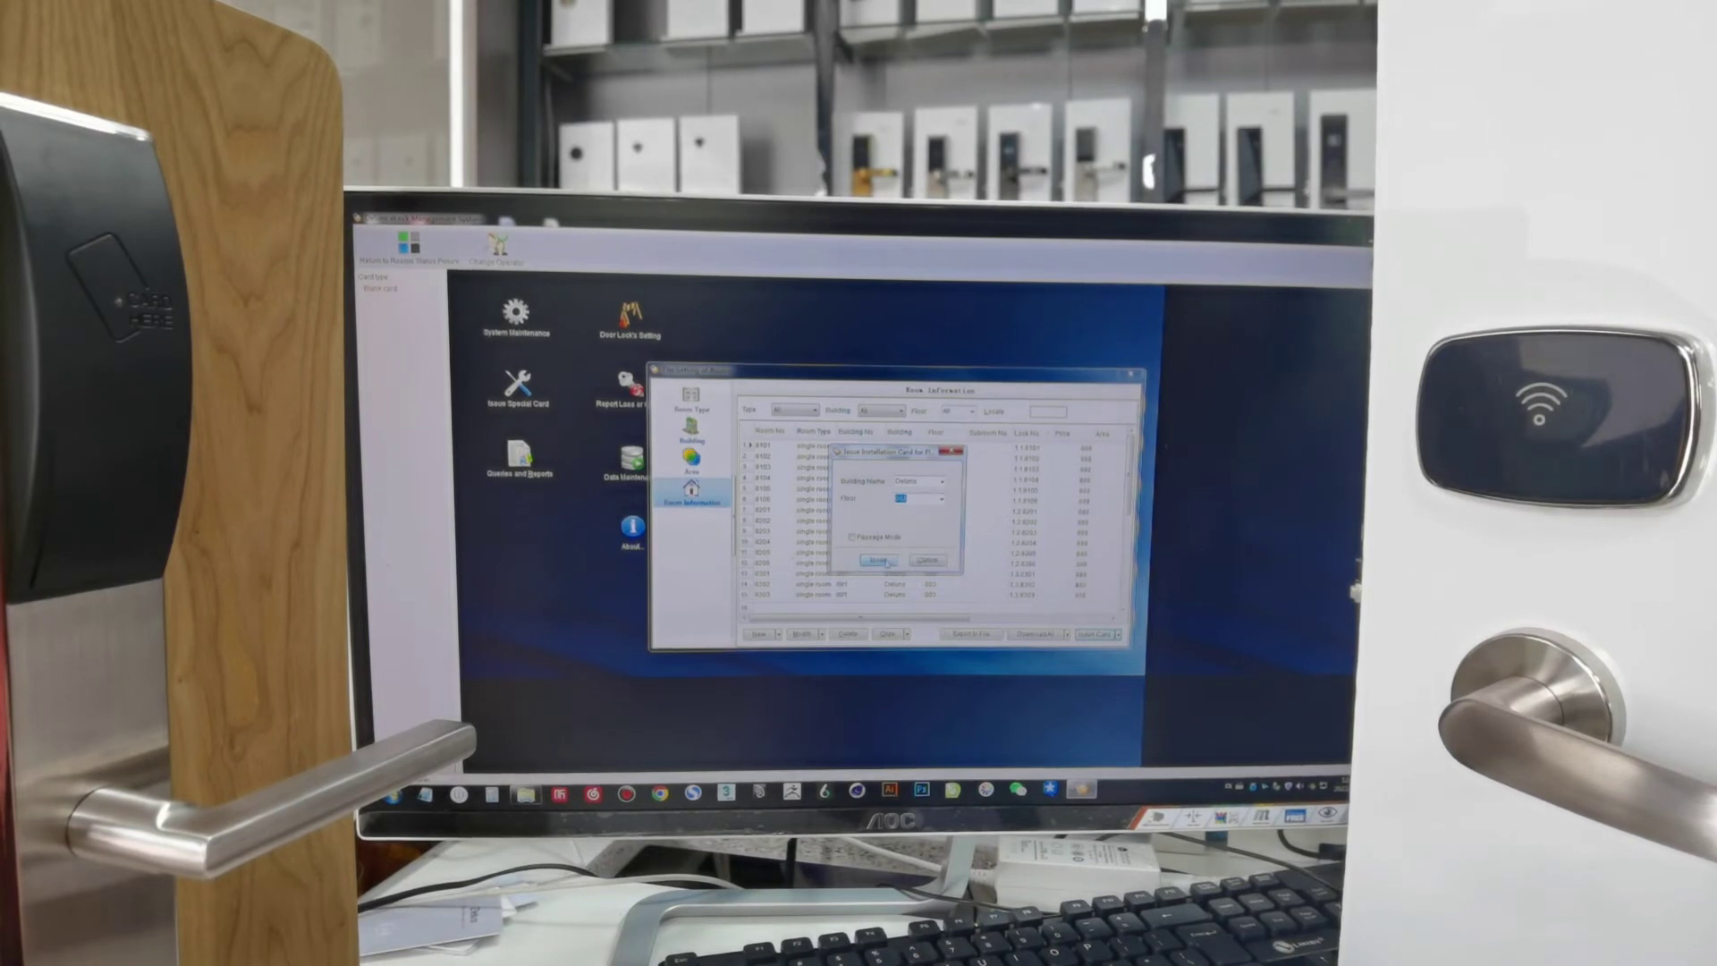
{"action": "left_click", "coordinate": [873, 560]}
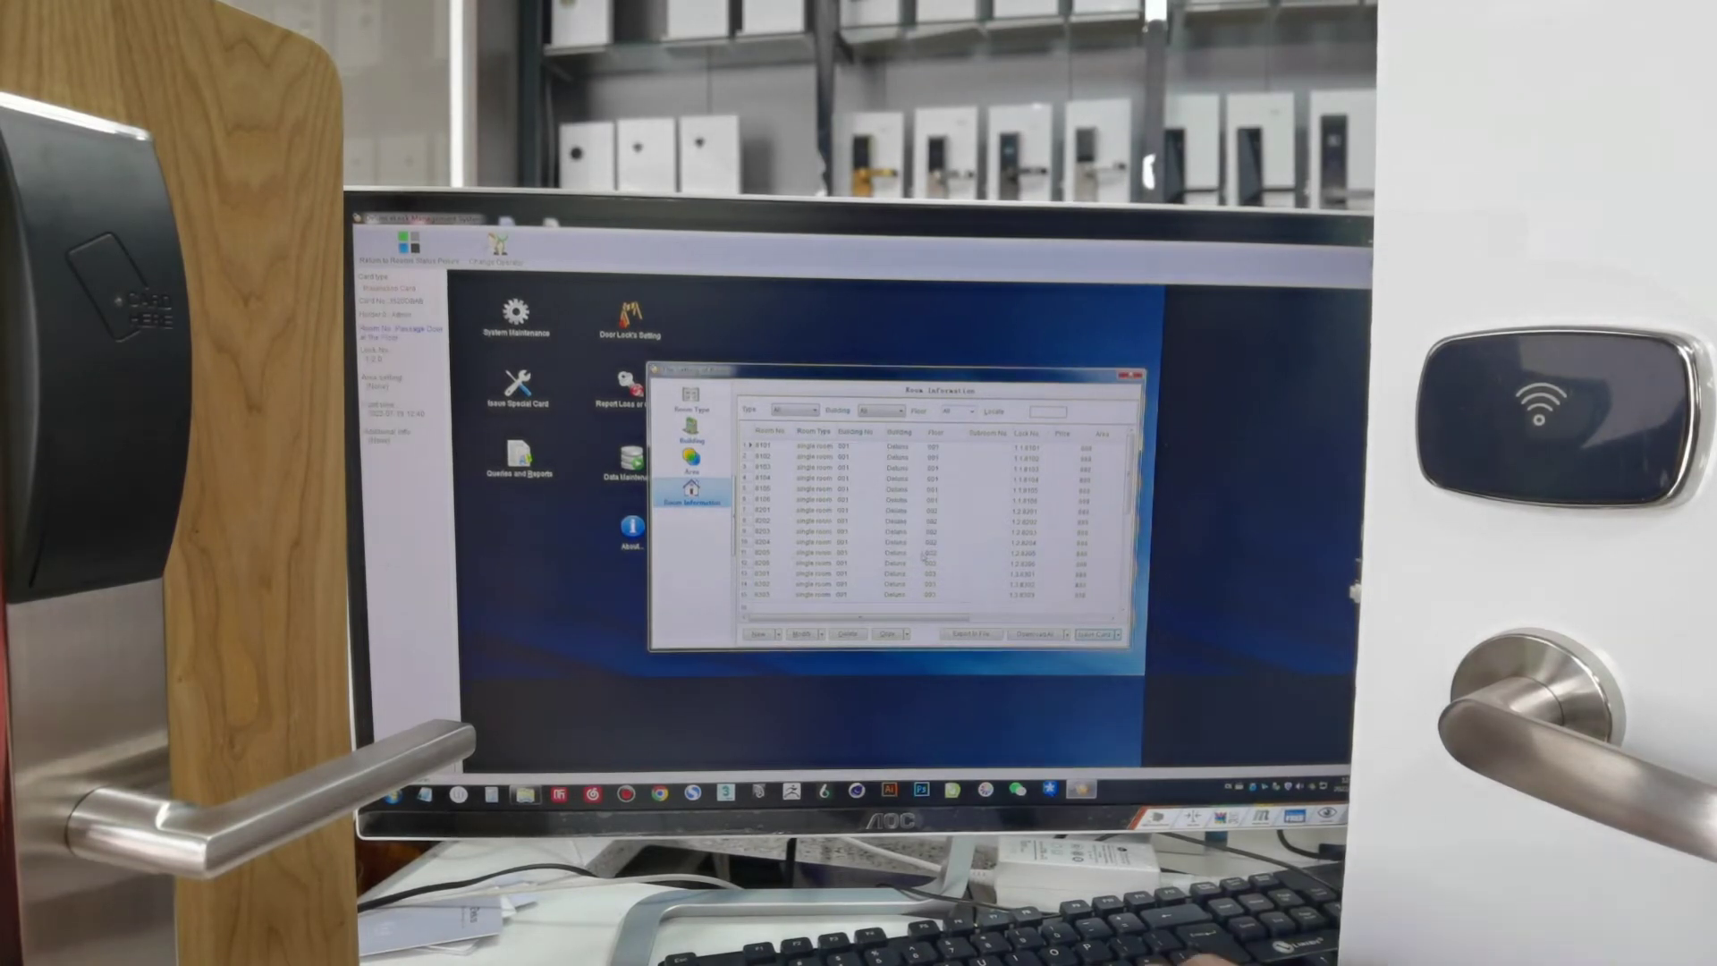